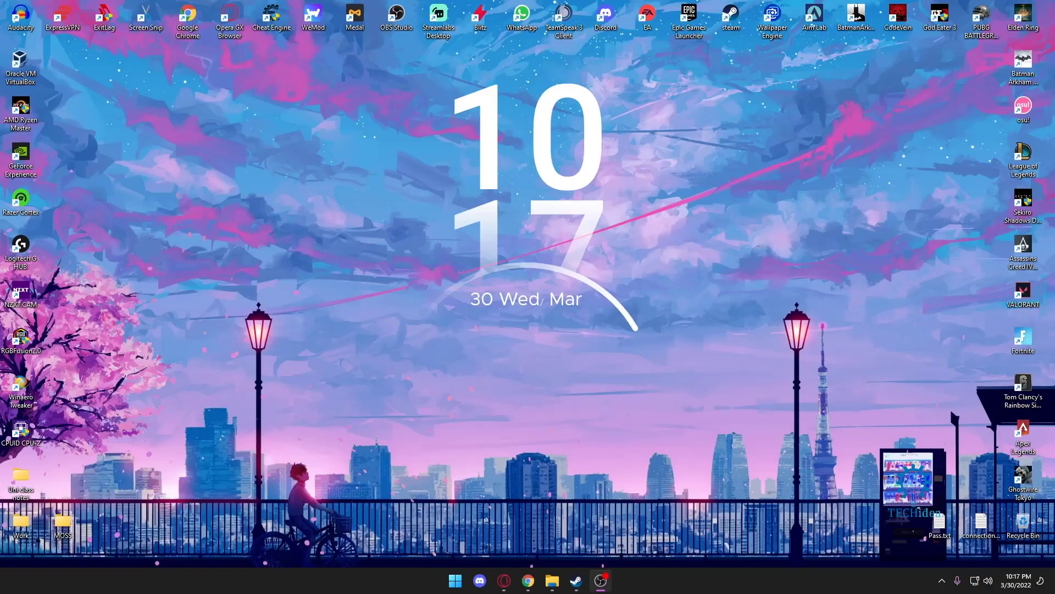
mouse_move(552, 581)
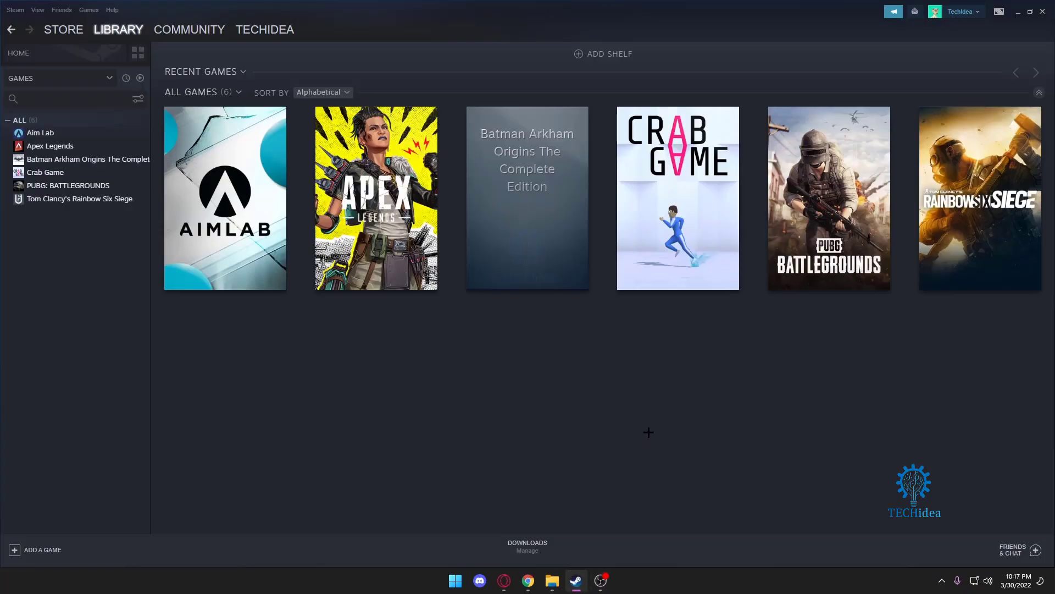
mouse_move(641, 424)
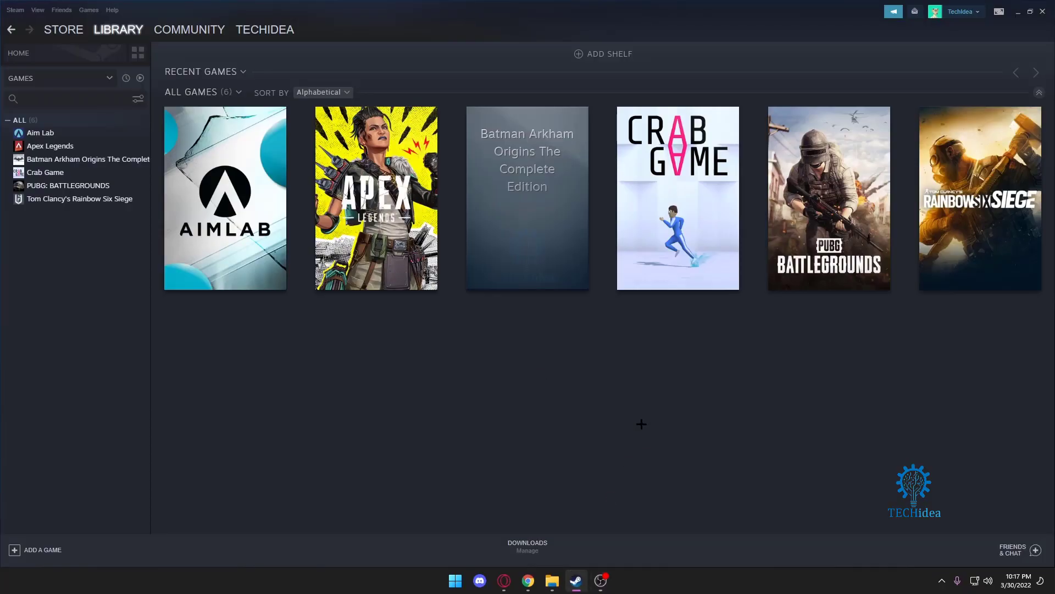
- Show the TechIdea account's Friends & Chat window, closing and reopening it once
click(1012, 549)
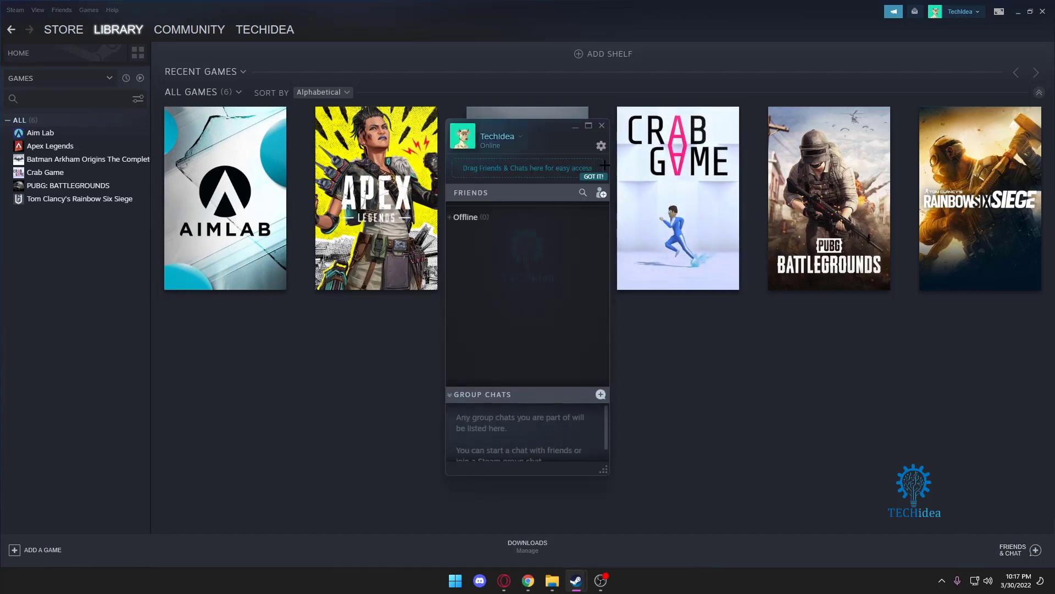
click(600, 125)
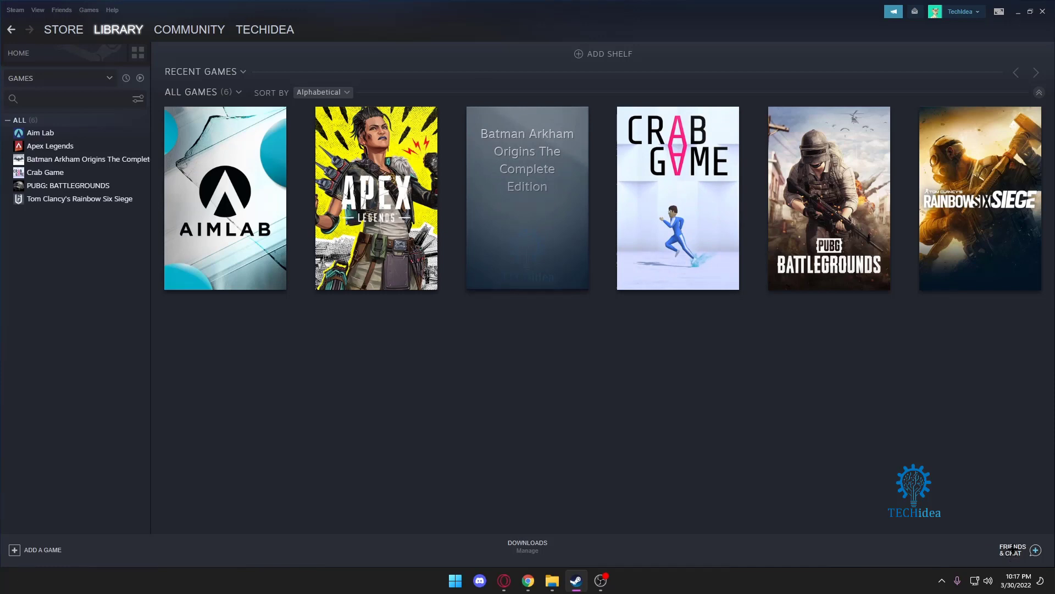
click(1011, 550)
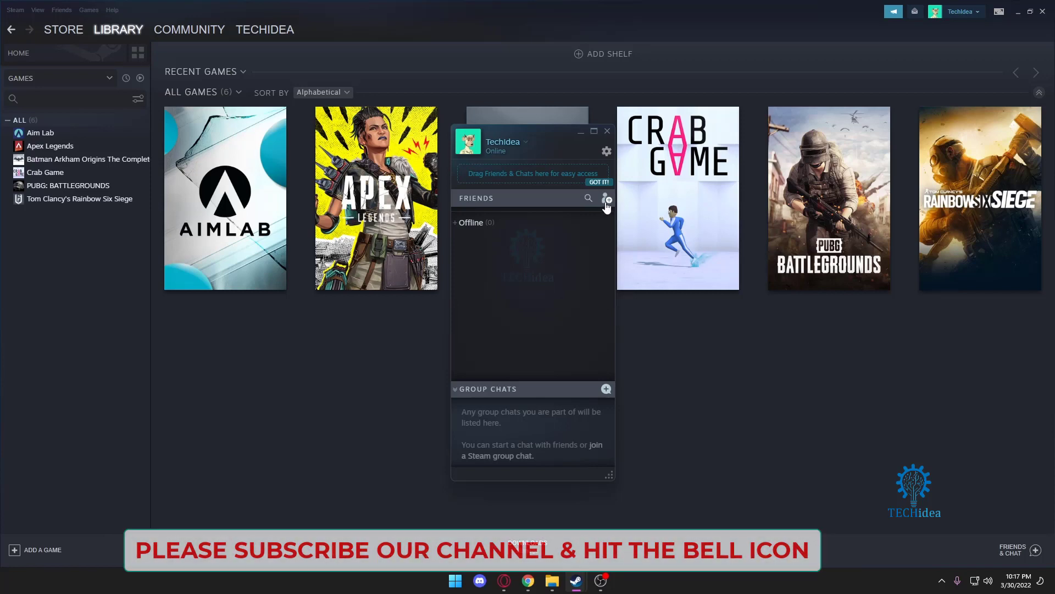
- Generate a new quick invite link on the Add a Friend page
click(189, 29)
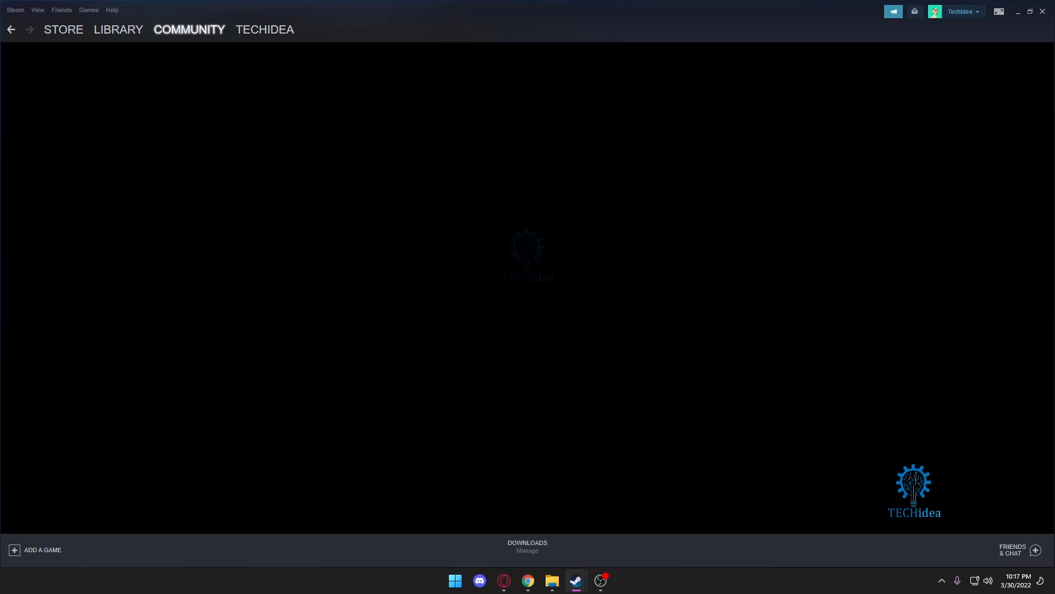
click(264, 29)
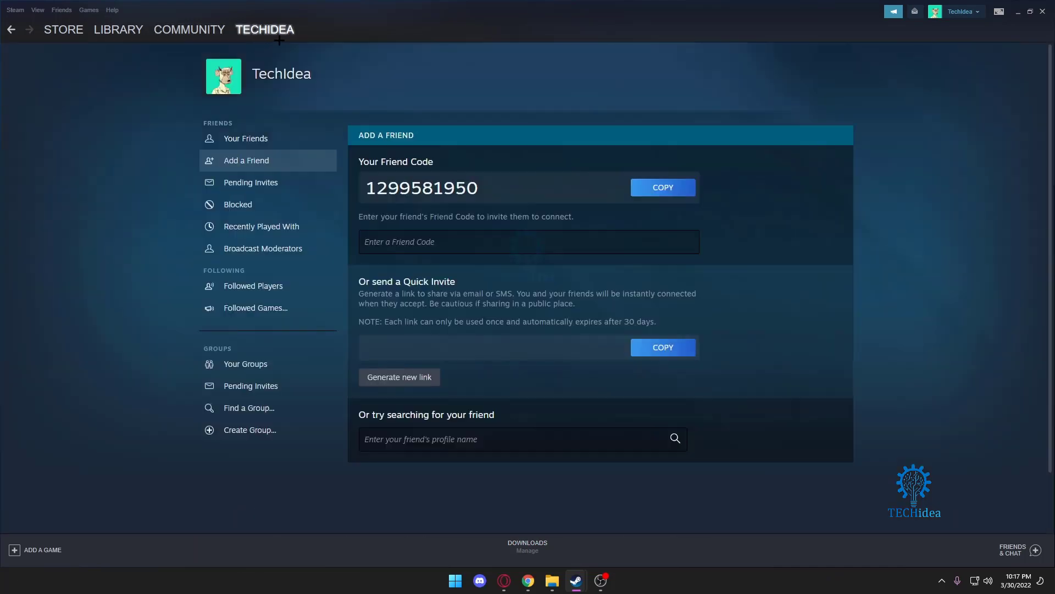
click(398, 378)
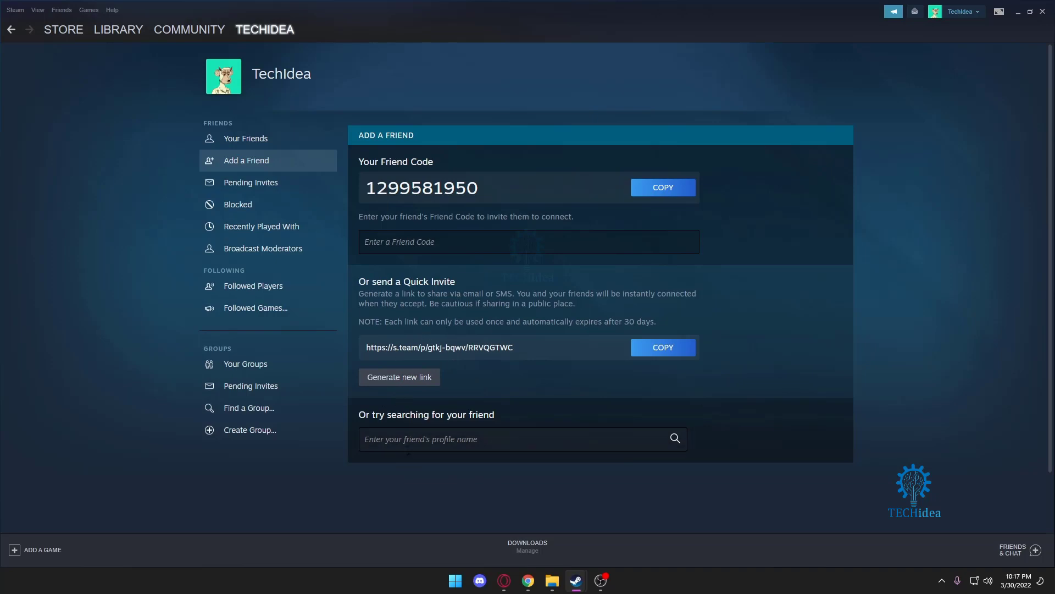
- Search the Community for players named 'sam'
click(521, 439)
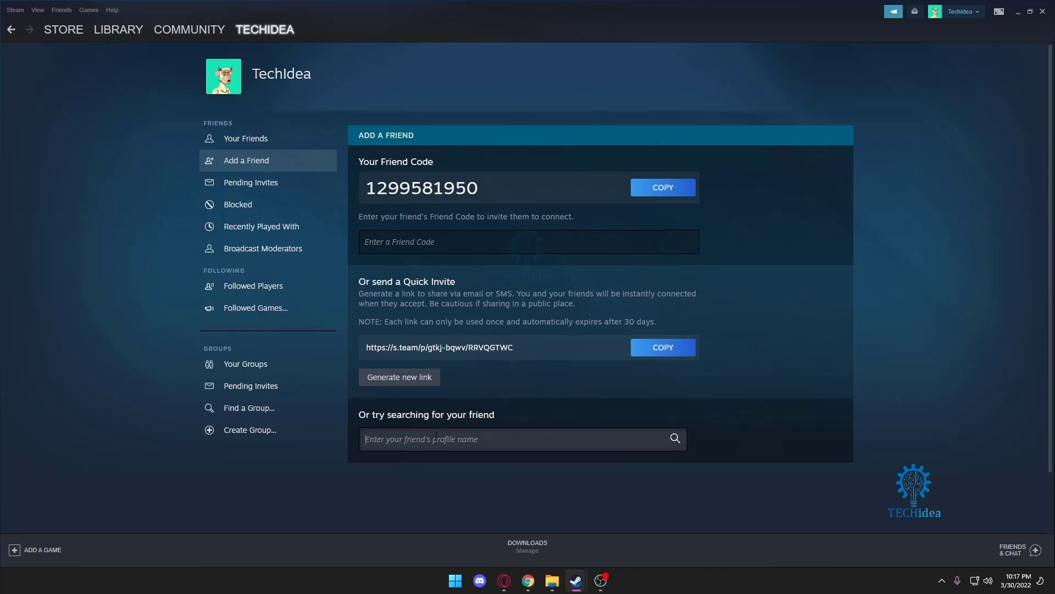
text(sam)
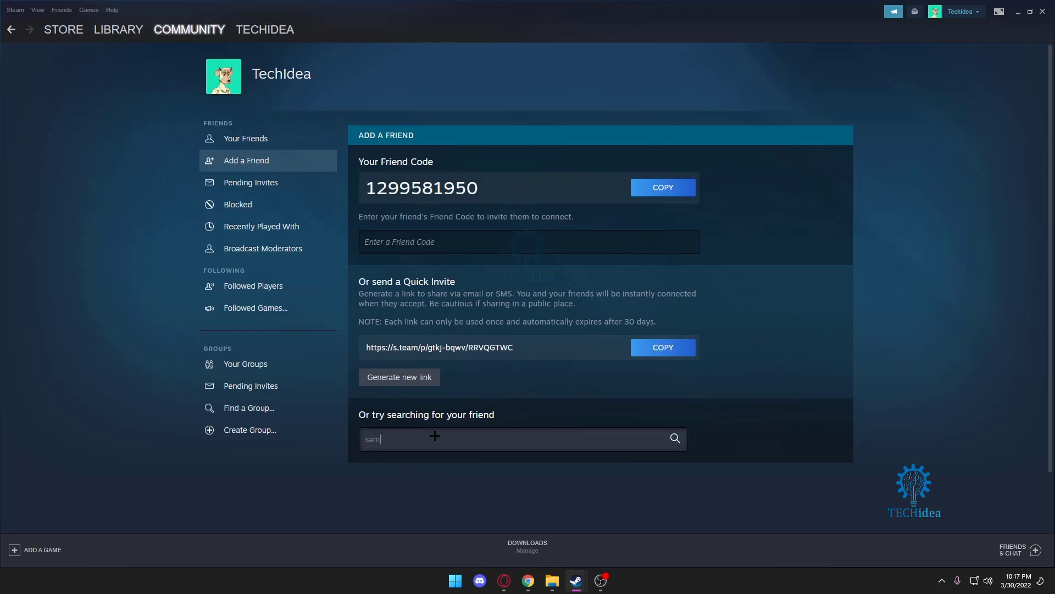
click(674, 438)
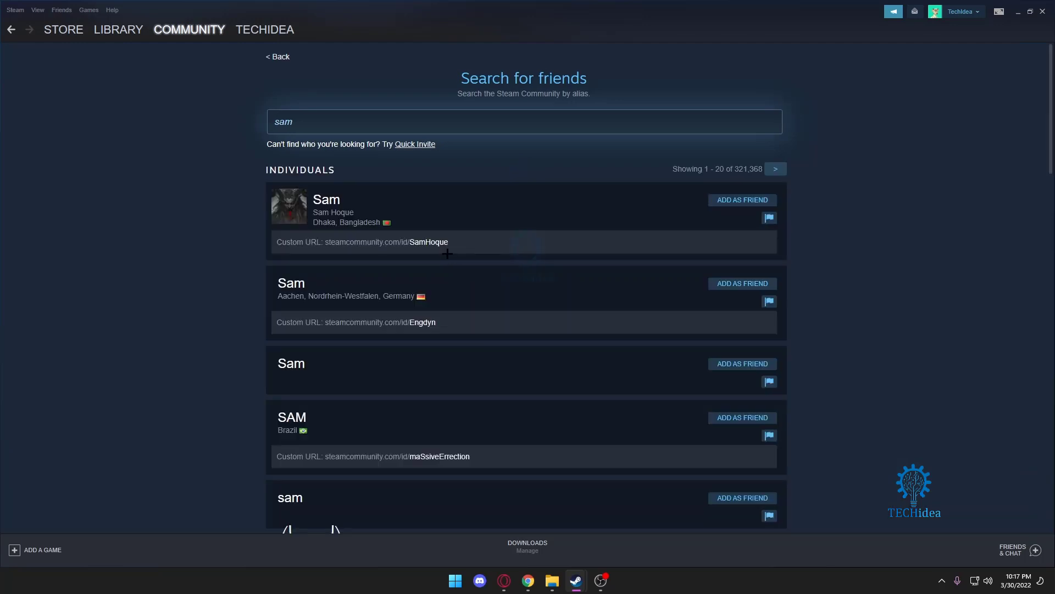
- Attempt a friend invite to the first Sam result and dismiss the account-requirements notice
click(741, 199)
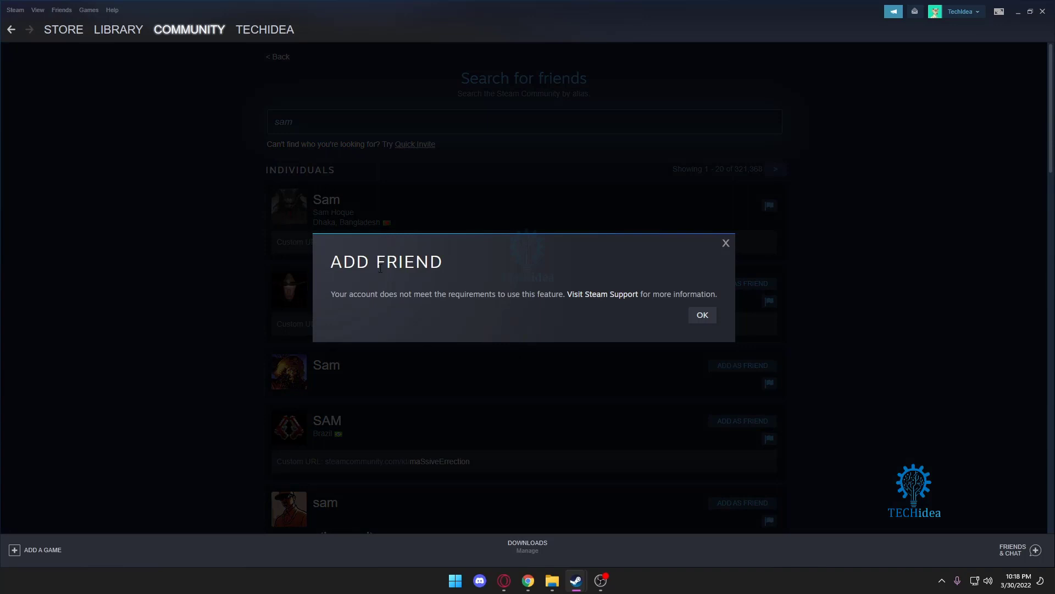
mouse_move(451, 301)
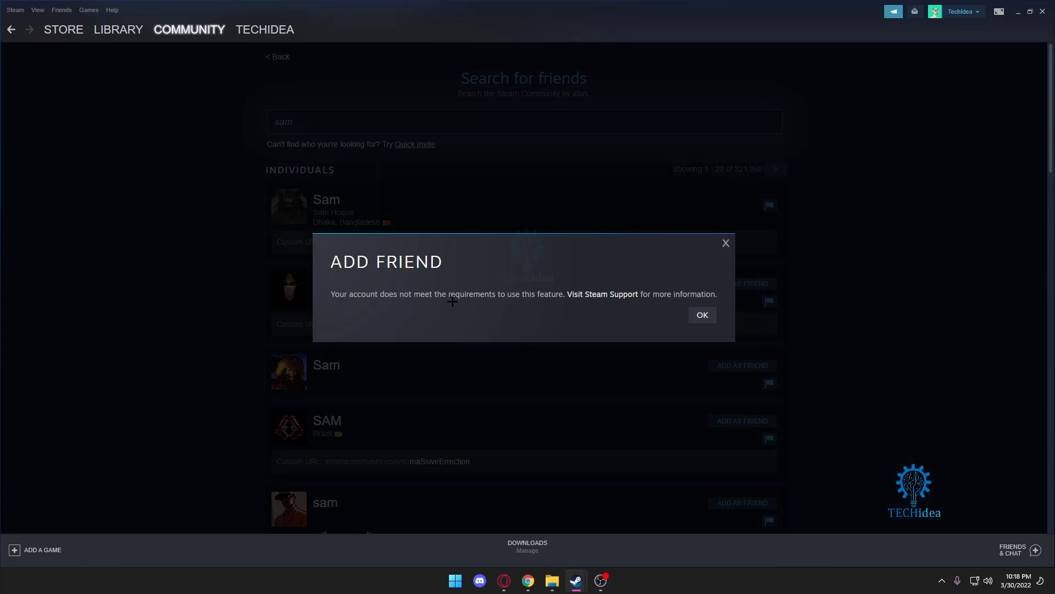
mouse_move(601, 295)
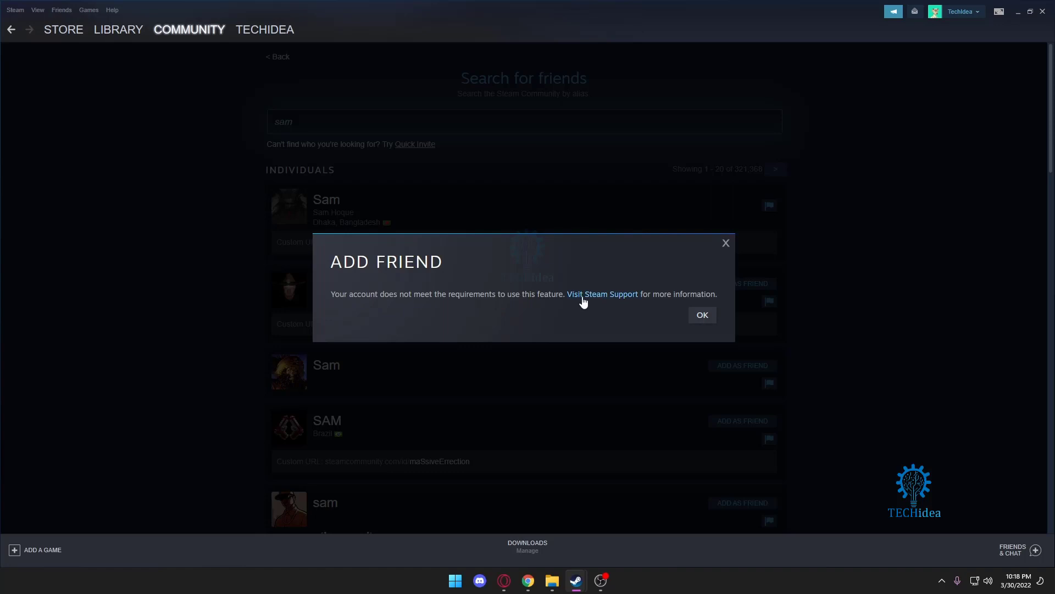
mouse_move(702, 315)
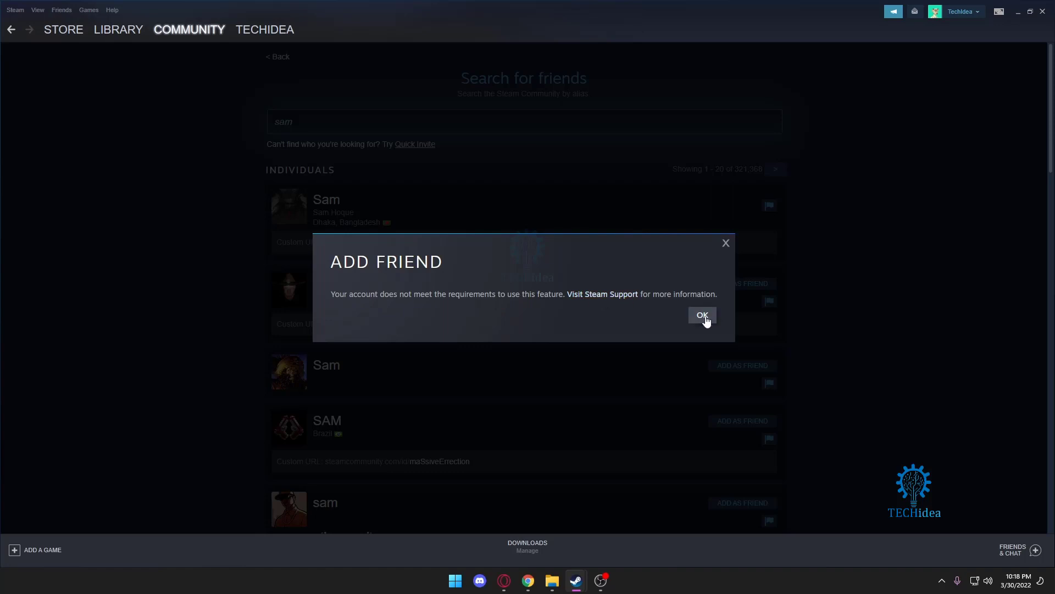
click(703, 315)
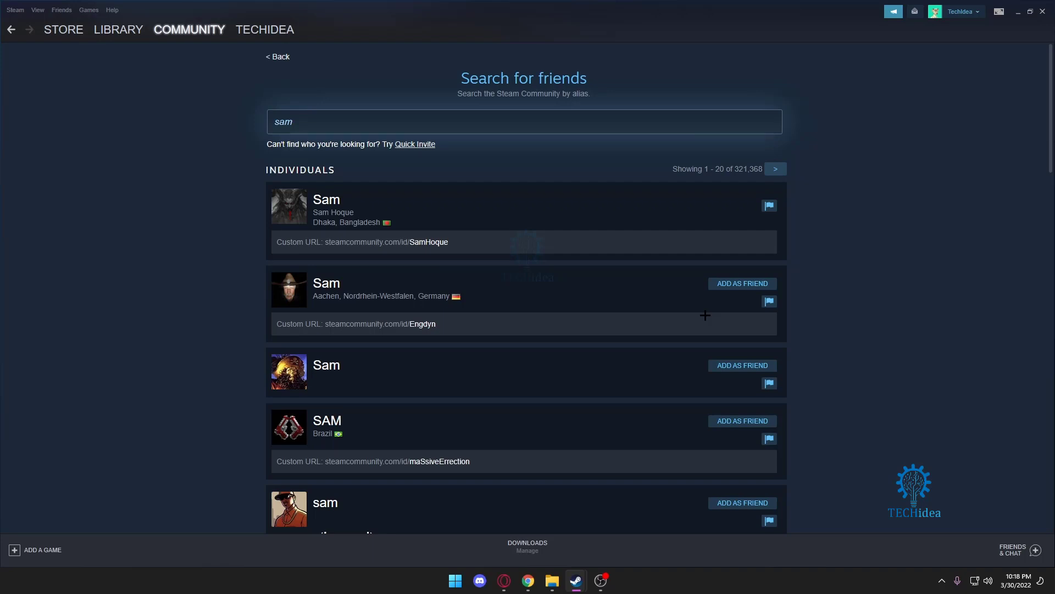
mouse_move(39, 559)
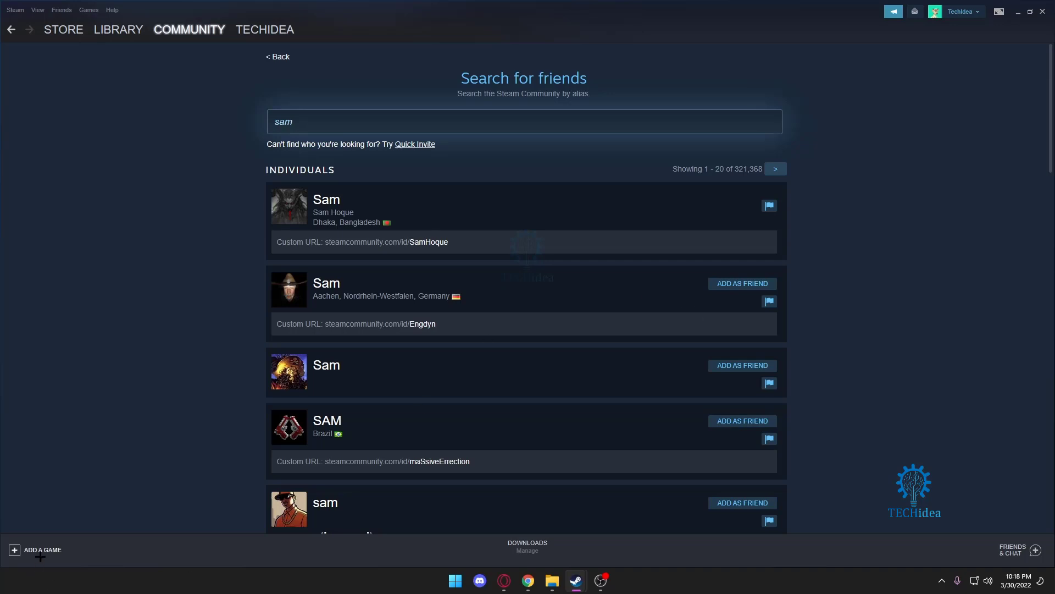
- Change account and log in as SanityXDD, landing on its game library
click(35, 550)
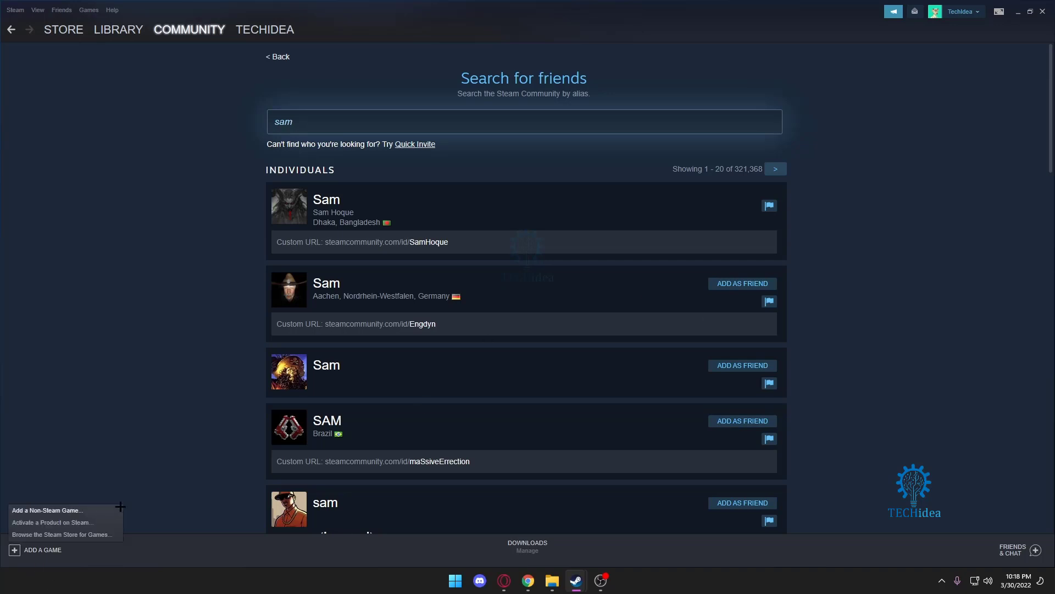
mouse_move(51, 521)
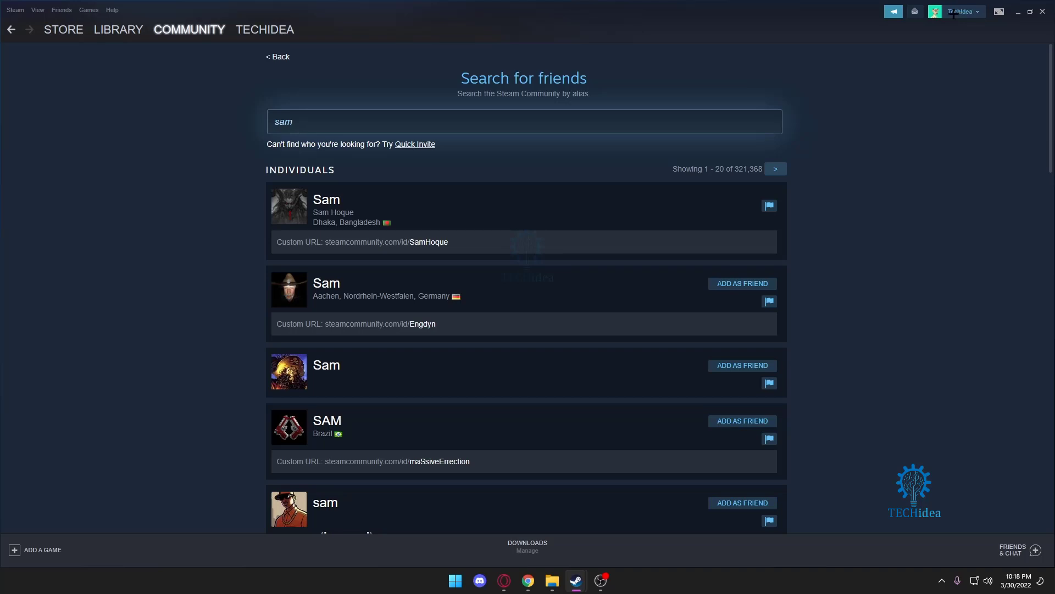
mouse_move(958, 80)
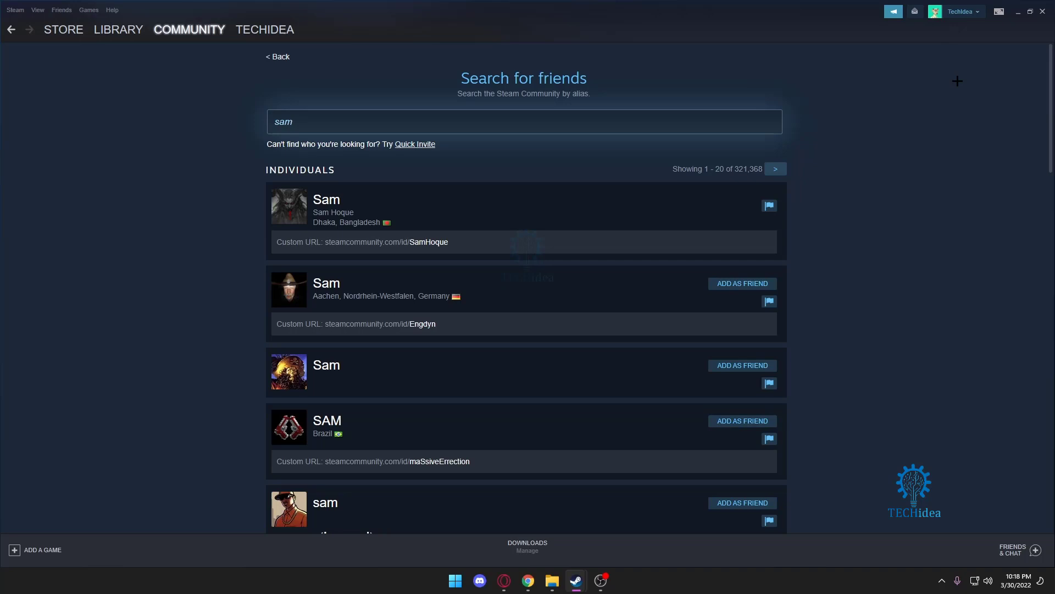
click(118, 28)
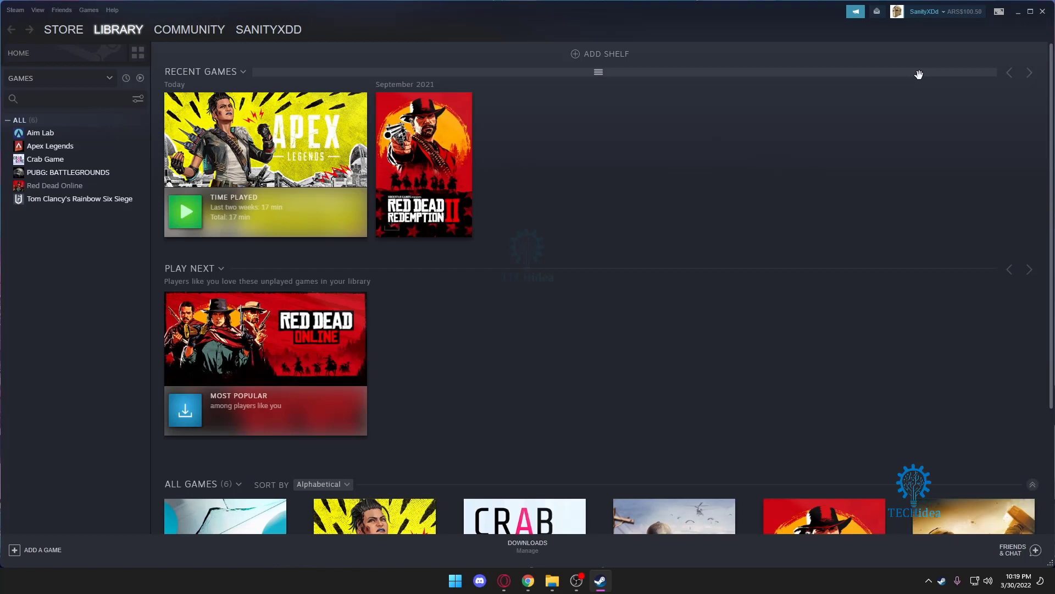
mouse_move(950, 120)
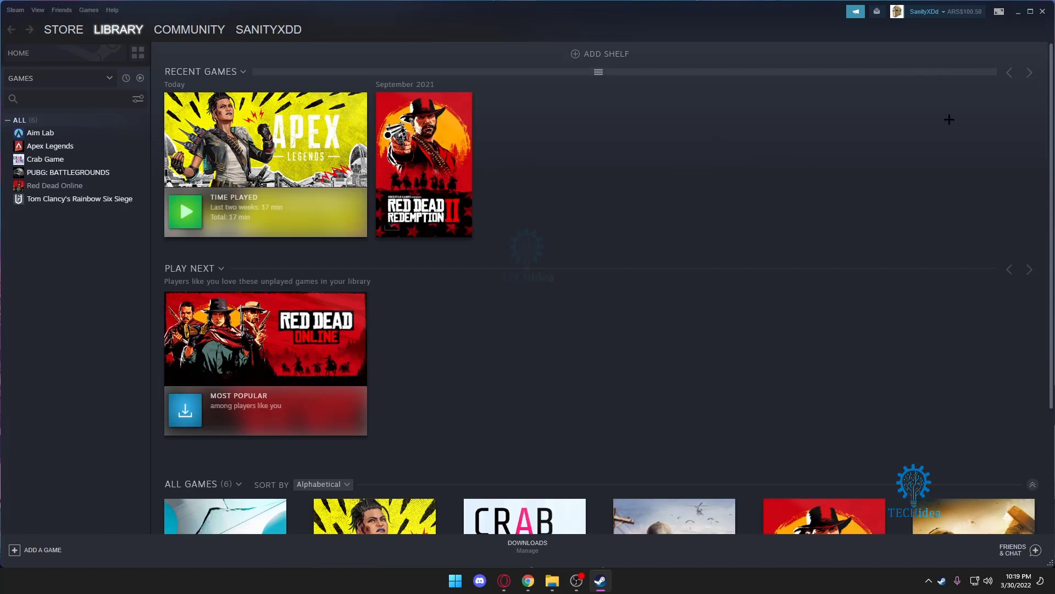
- Reach the Add a Friend page from SanityXDD's friends list
click(1011, 550)
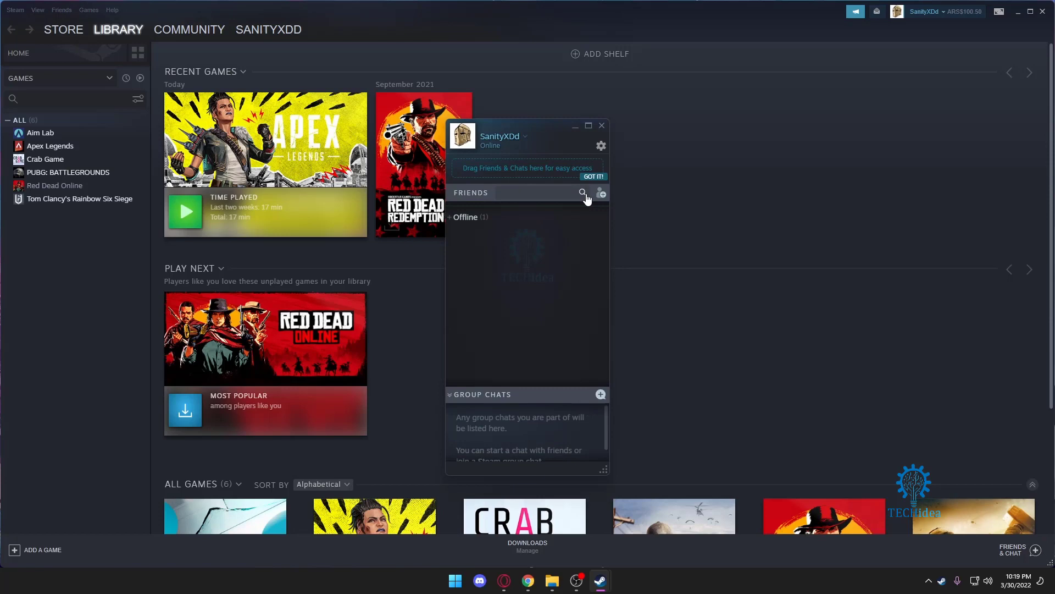
click(189, 29)
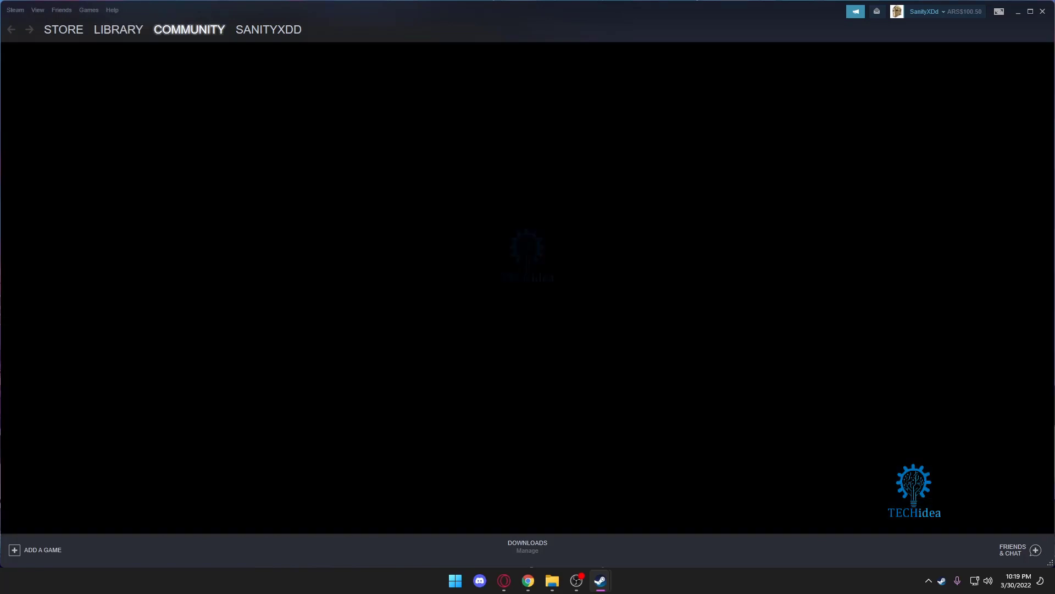
- Search the Community for the 'TechIdea' profile
click(269, 29)
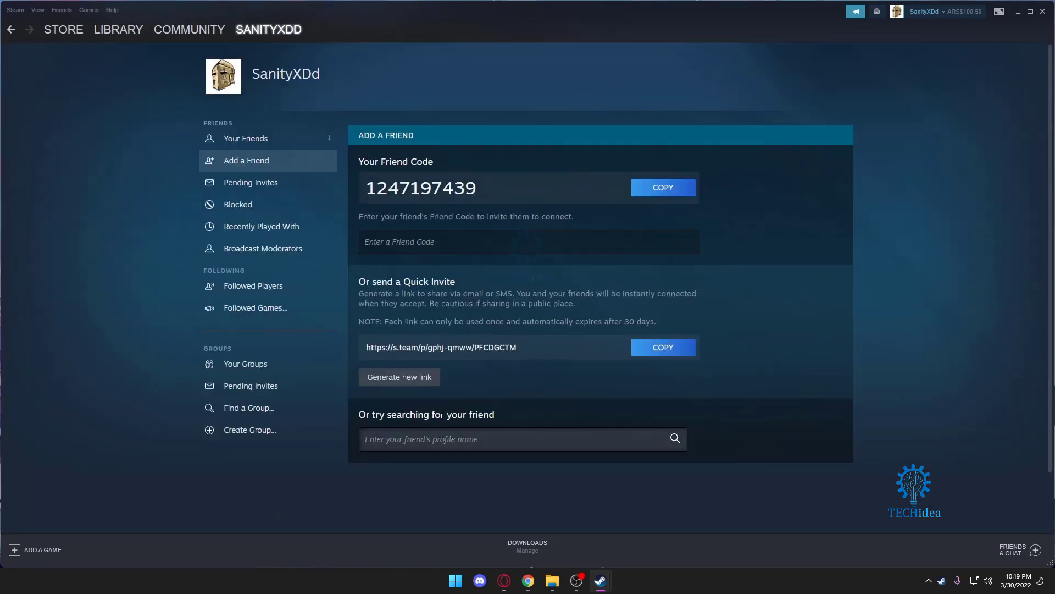
text(TechID)
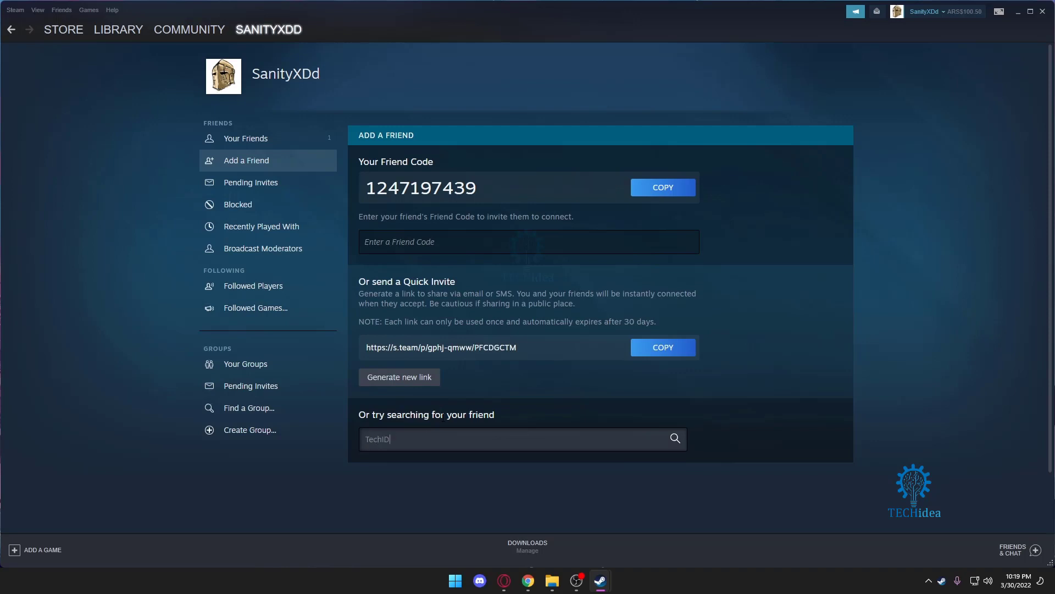
text(ea)
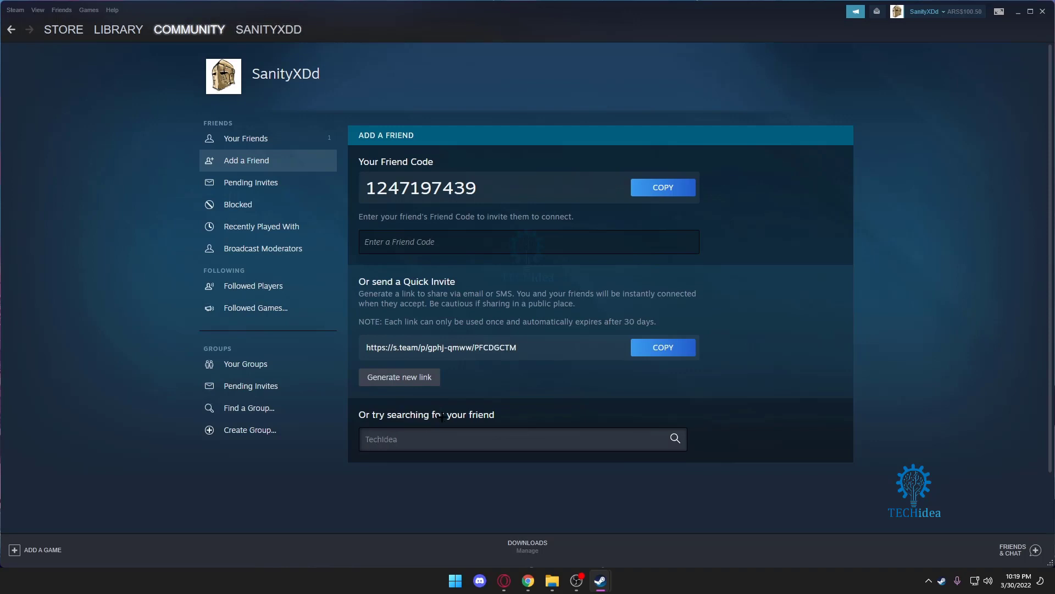
click(674, 439)
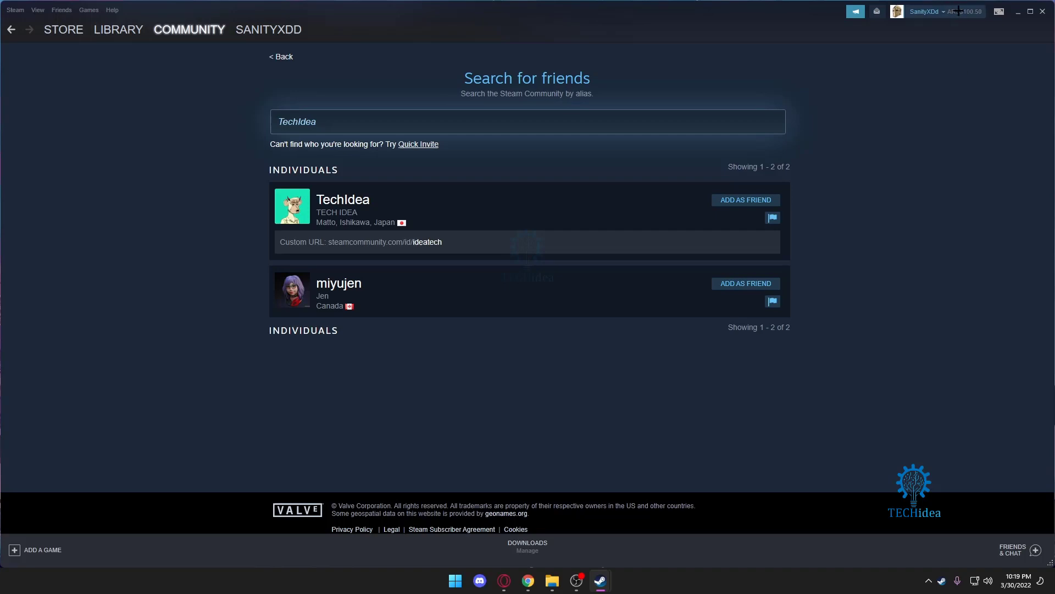
mouse_move(732, 205)
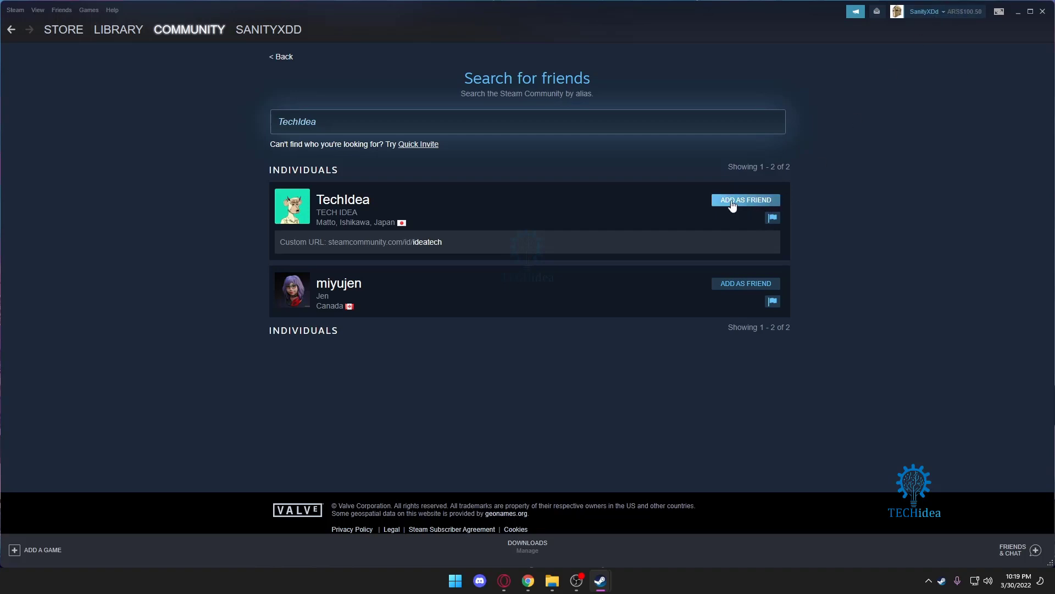
- Send TechIdea a friend invite and view its profile showing Cancel Invite
click(744, 199)
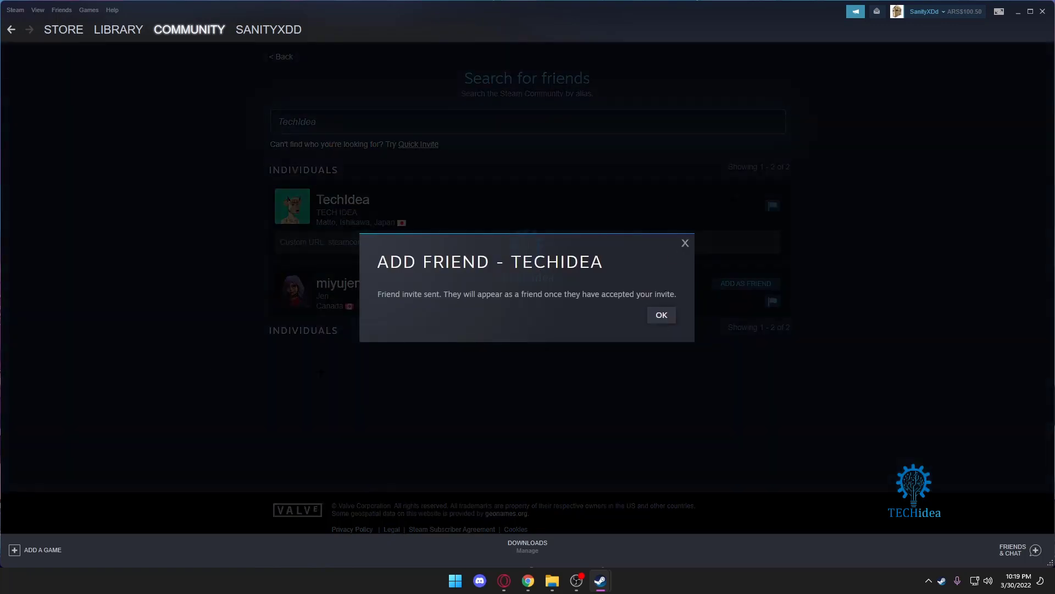
click(661, 315)
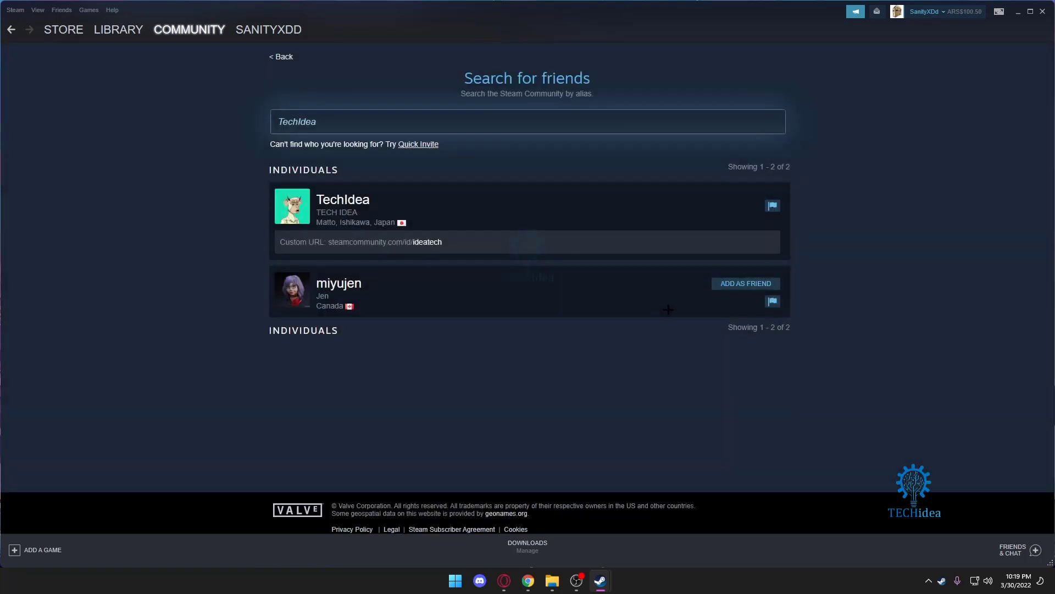
click(343, 199)
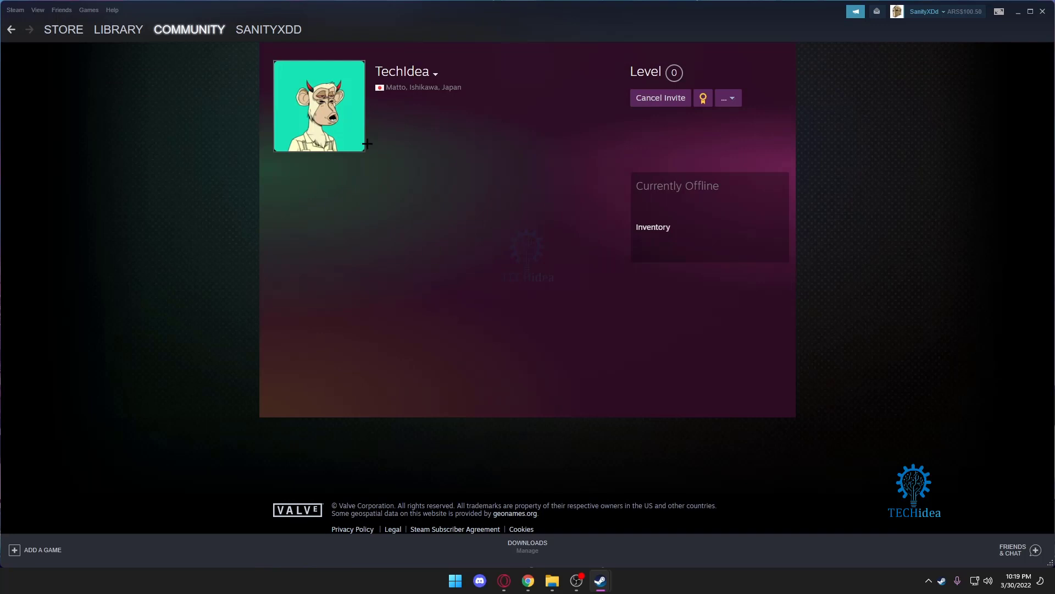